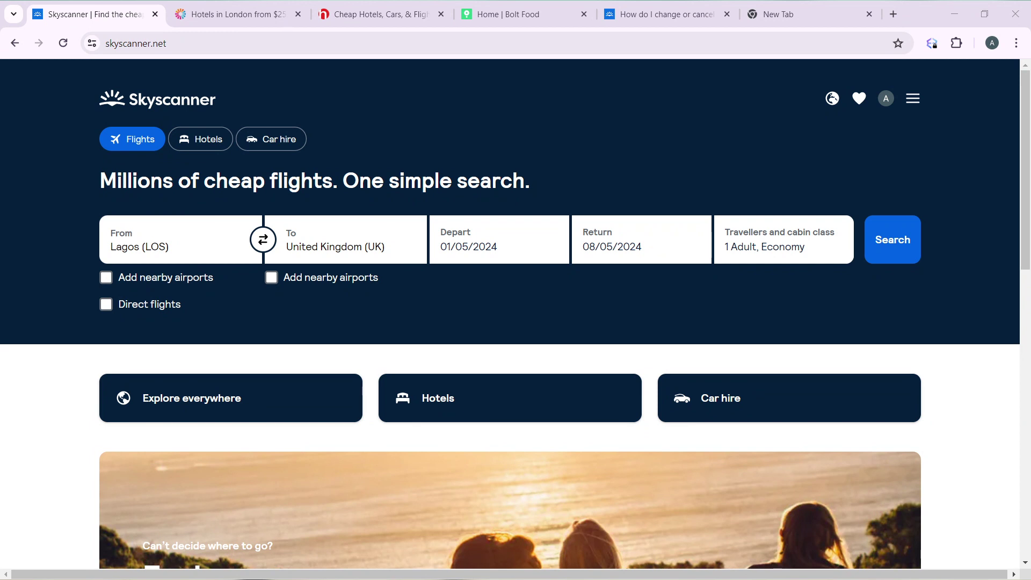
{"action": "mouse_move", "coordinate": [605, 534]}
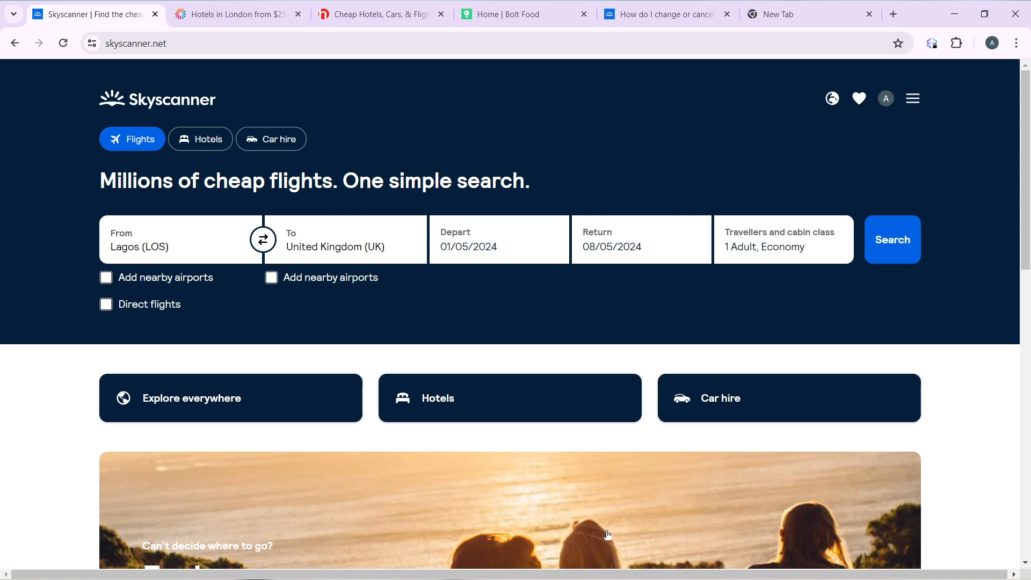
{"action": "mouse_move", "coordinate": [181, 372]}
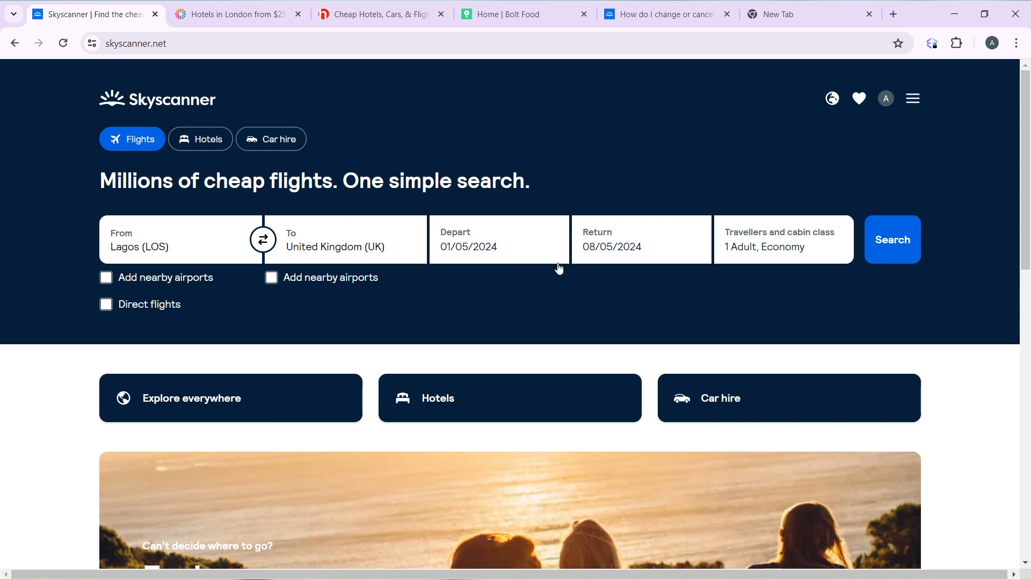
Run the Lagos to United Kingdom search and open London's 1–8 May flight results
{"action": "left_click", "coordinate": [893, 240]}
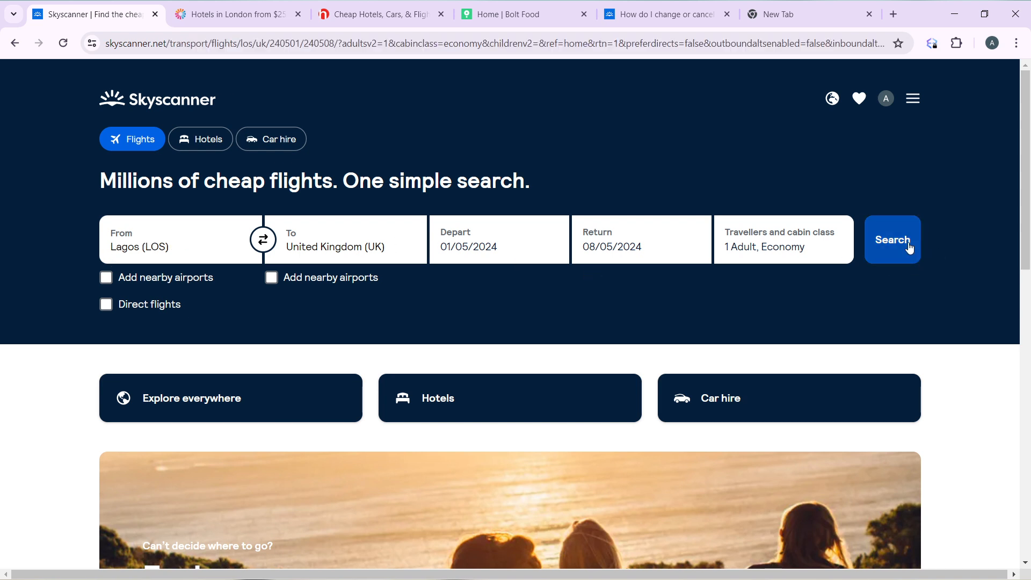
{"action": "left_click", "coordinate": [892, 240]}
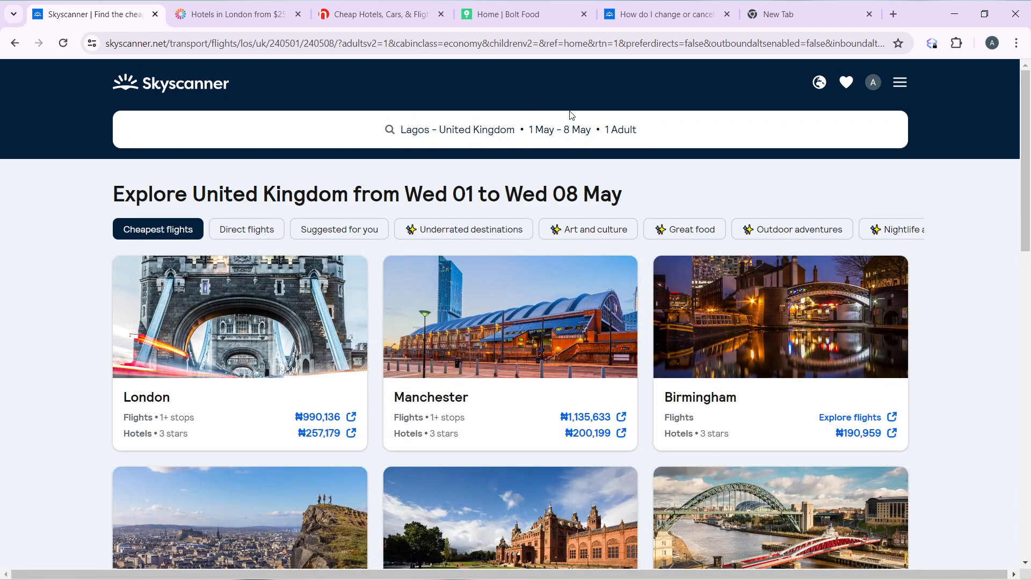
{"action": "mouse_move", "coordinate": [265, 345]}
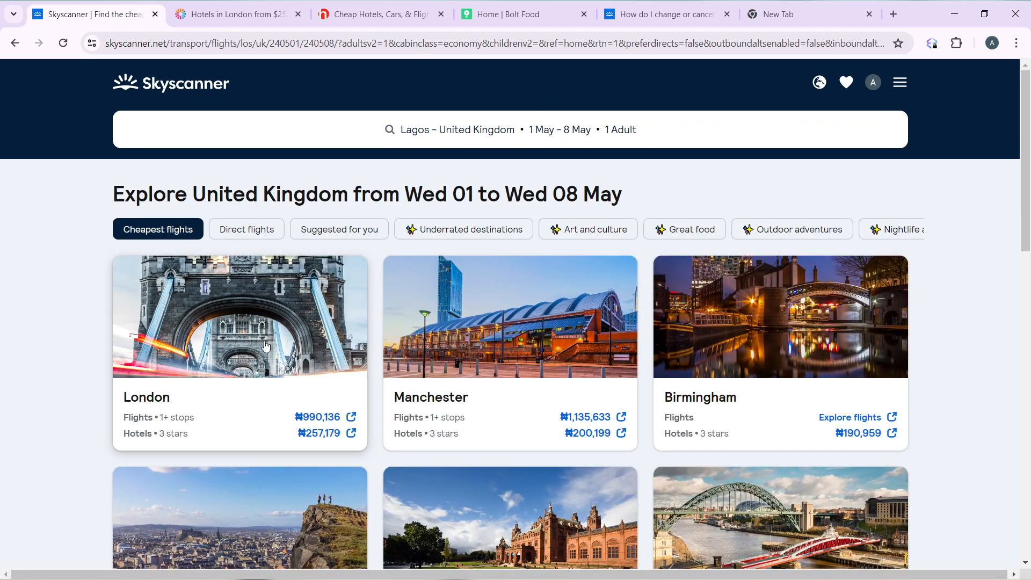
{"action": "left_click", "coordinate": [266, 345]}
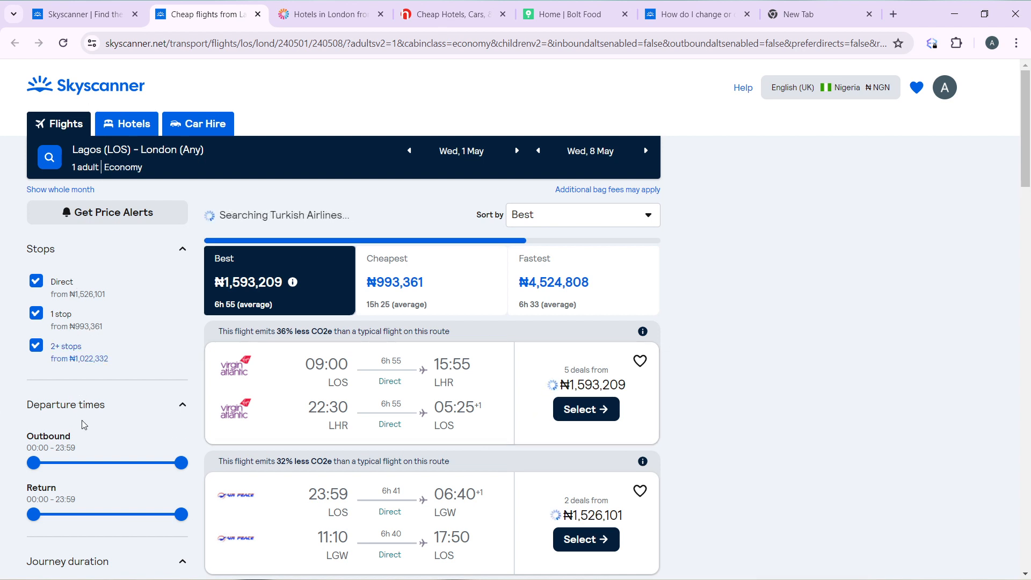
Browse the results and select the top direct Air Peace Lagos–Gatwick flight
{"action": "scroll", "scroll_direction": "down", "scroll_amount": 3}
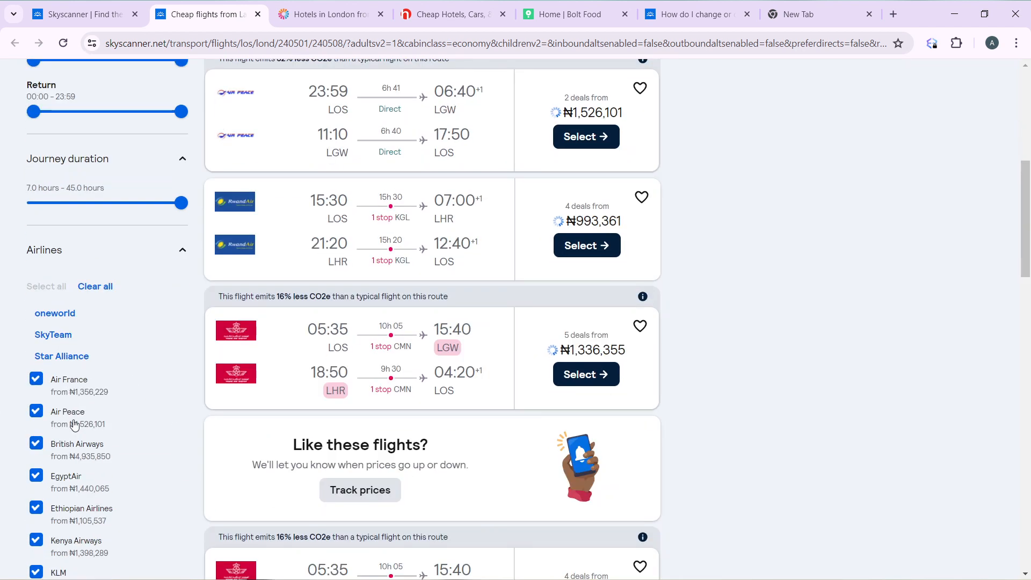
{"action": "scroll", "scroll_direction": "down", "scroll_amount": 3}
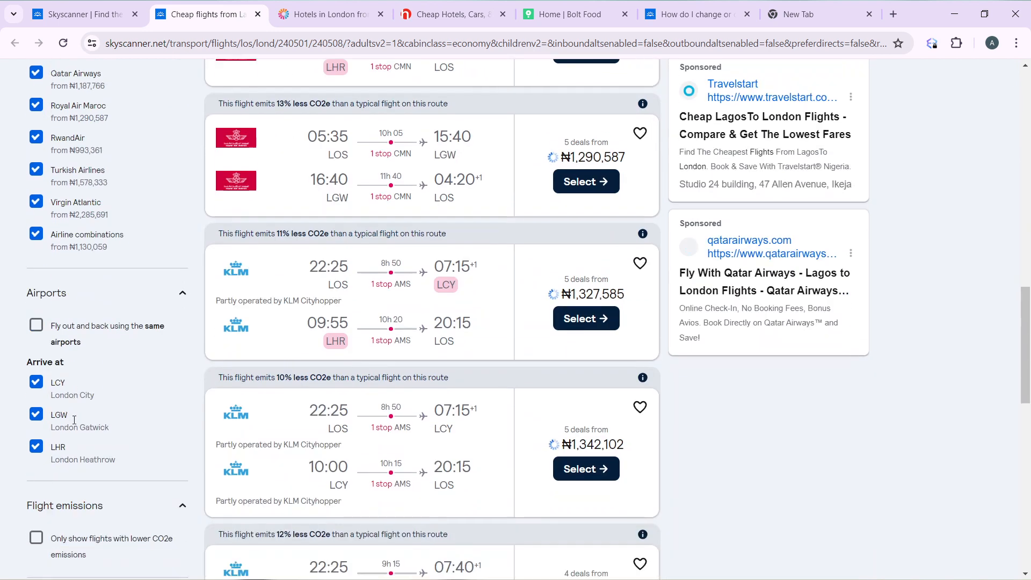
{"action": "scroll", "scroll_direction": "down", "scroll_amount": 3}
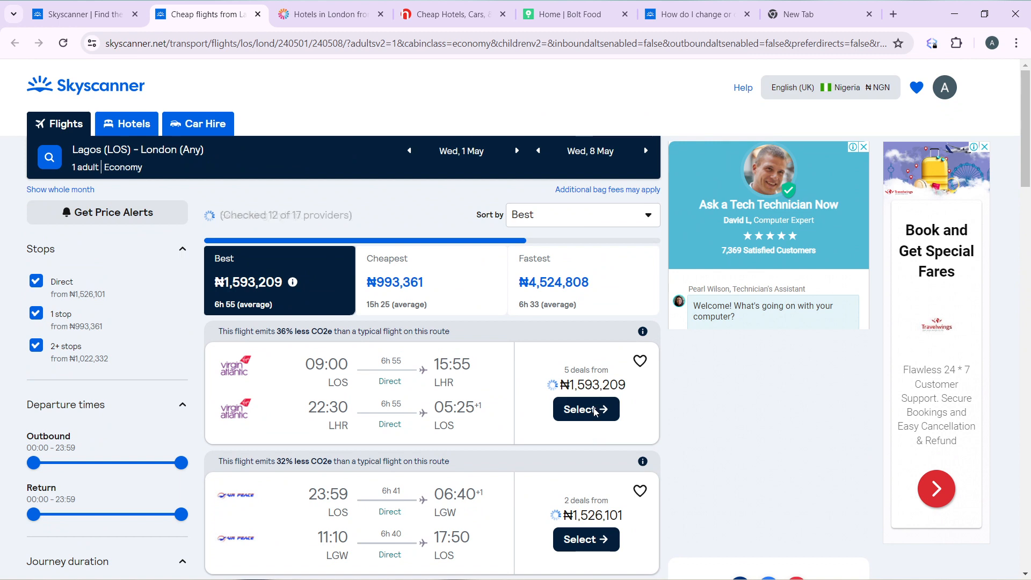
{"action": "left_click", "coordinate": [584, 409]}
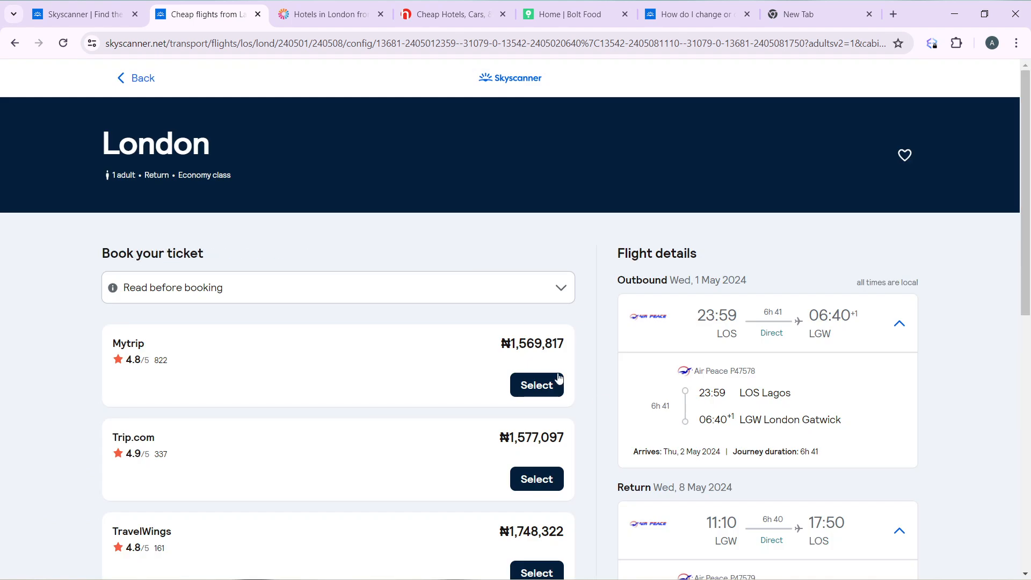
{"action": "mouse_move", "coordinate": [514, 297]}
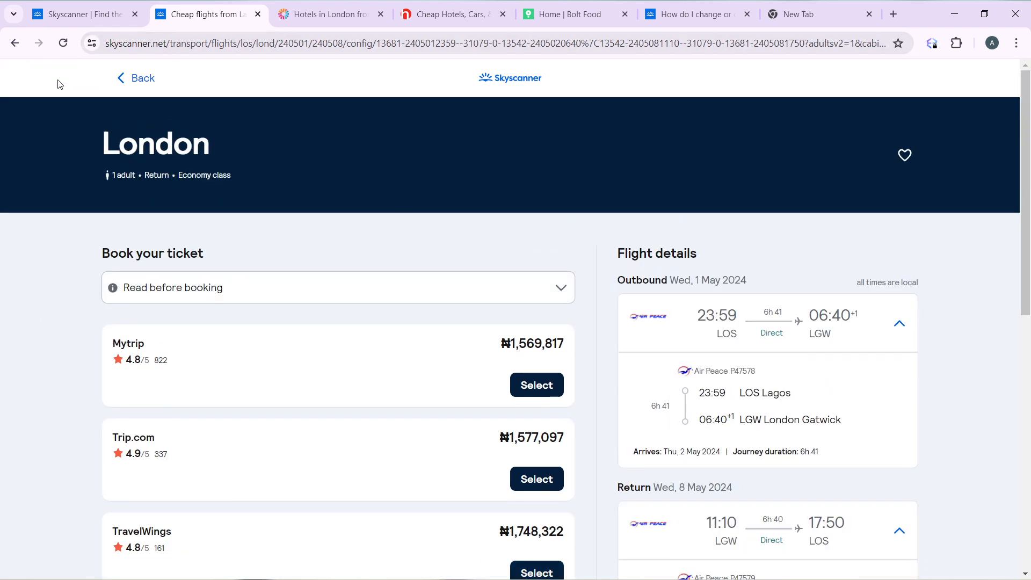
{"action": "mouse_move", "coordinate": [183, 109]}
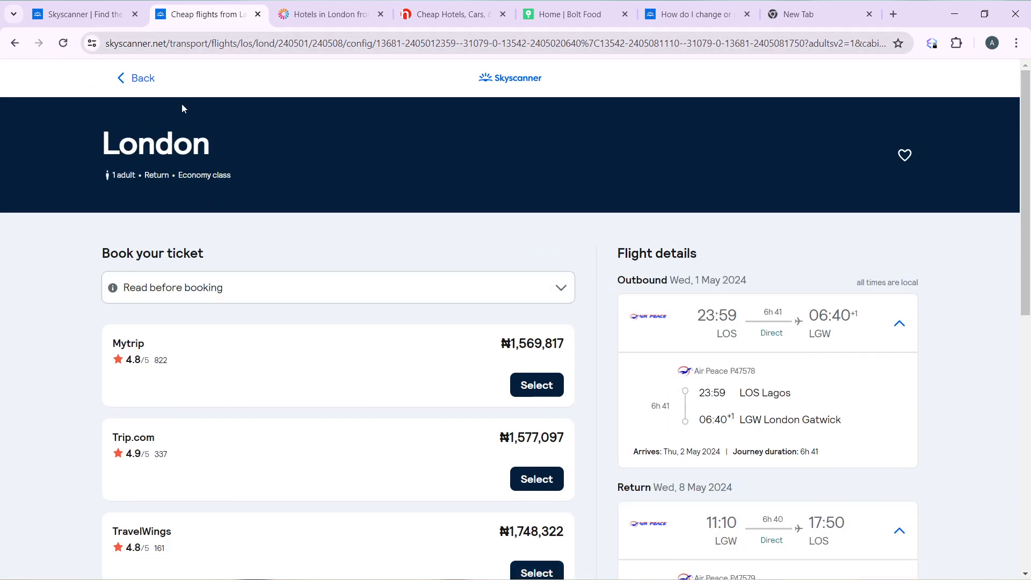
{"action": "mouse_move", "coordinate": [673, 276]}
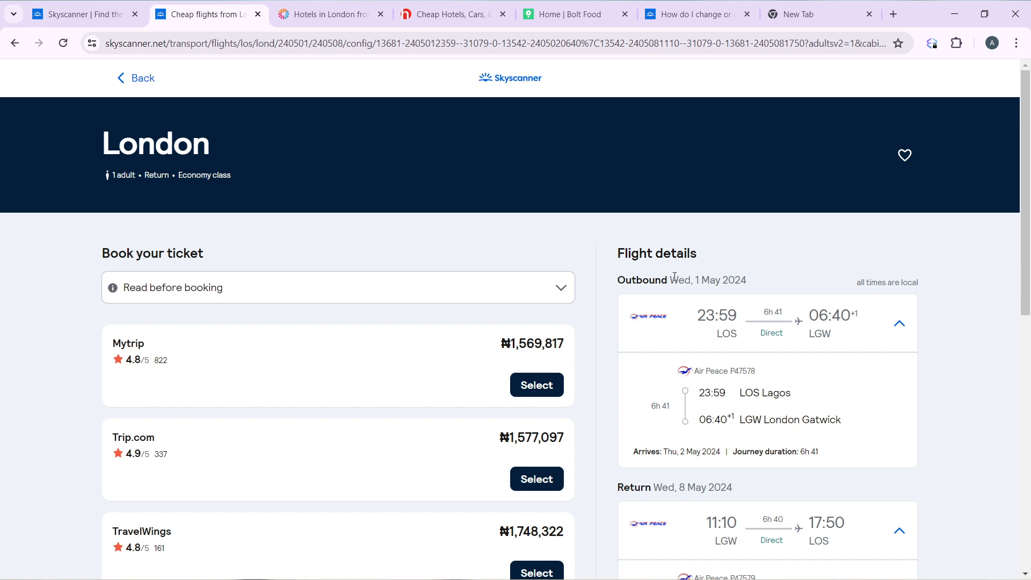
Review the Air Peace booking options, then go back to the 834-flight results list
{"action": "scroll", "scroll_direction": "down", "scroll_amount": 3}
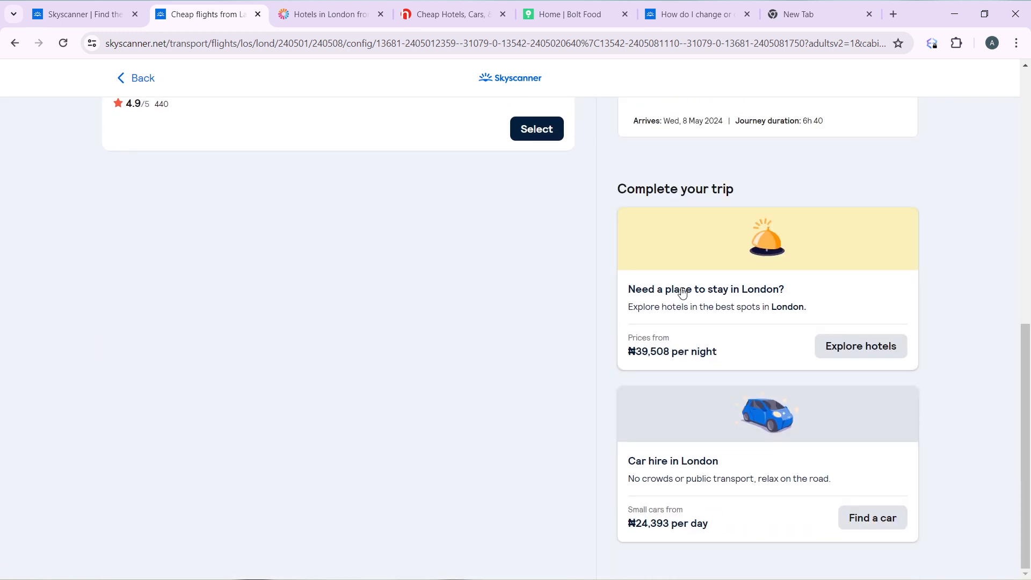
{"action": "scroll", "scroll_direction": "up", "scroll_amount": 3}
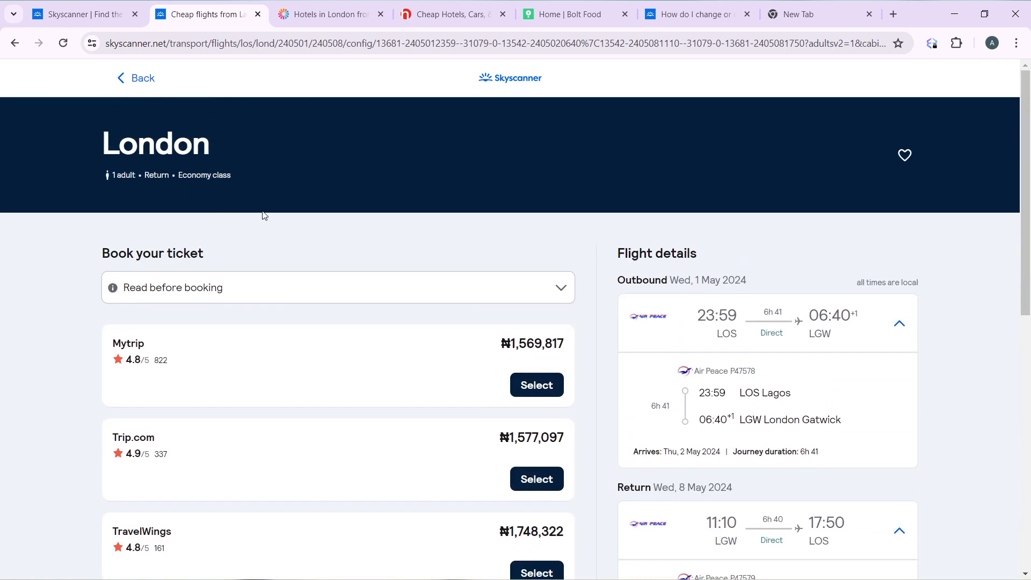
{"action": "mouse_move", "coordinate": [124, 80]}
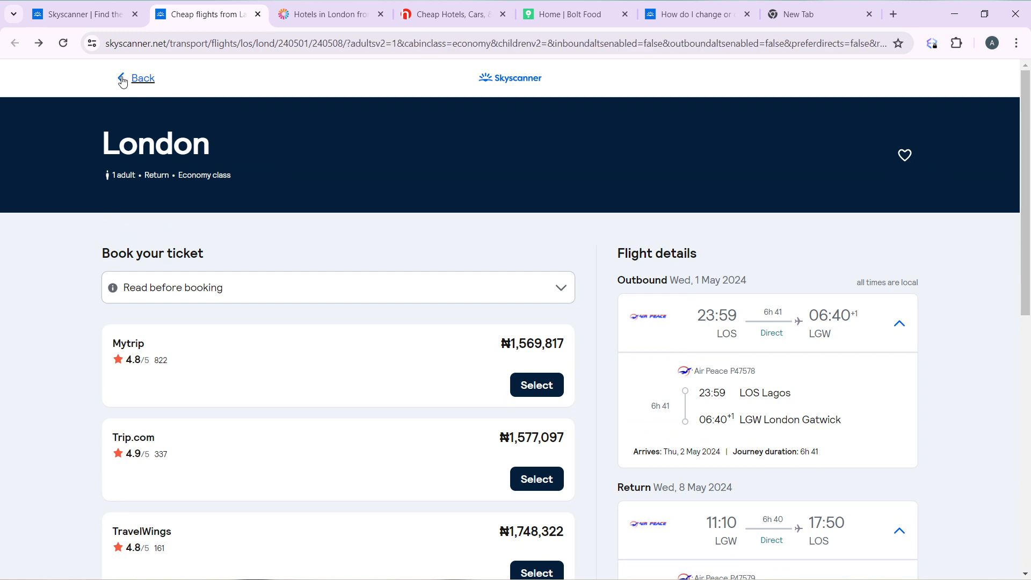
{"action": "left_click", "coordinate": [142, 78]}
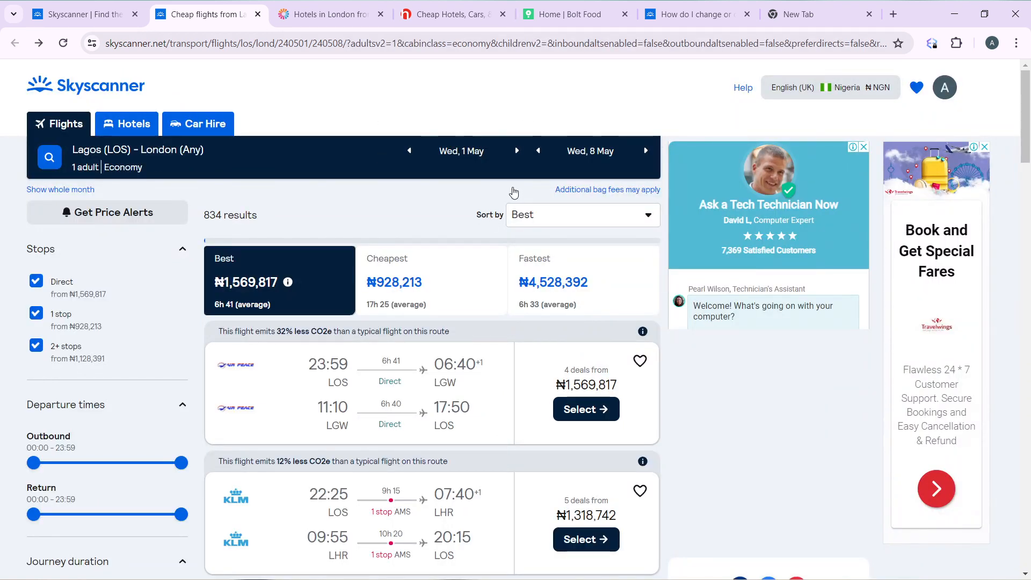
Follow the 'Additional bag fees may apply' link to Skyscanner's Airline fees page
{"action": "scroll", "scroll_direction": "down", "scroll_amount": 3}
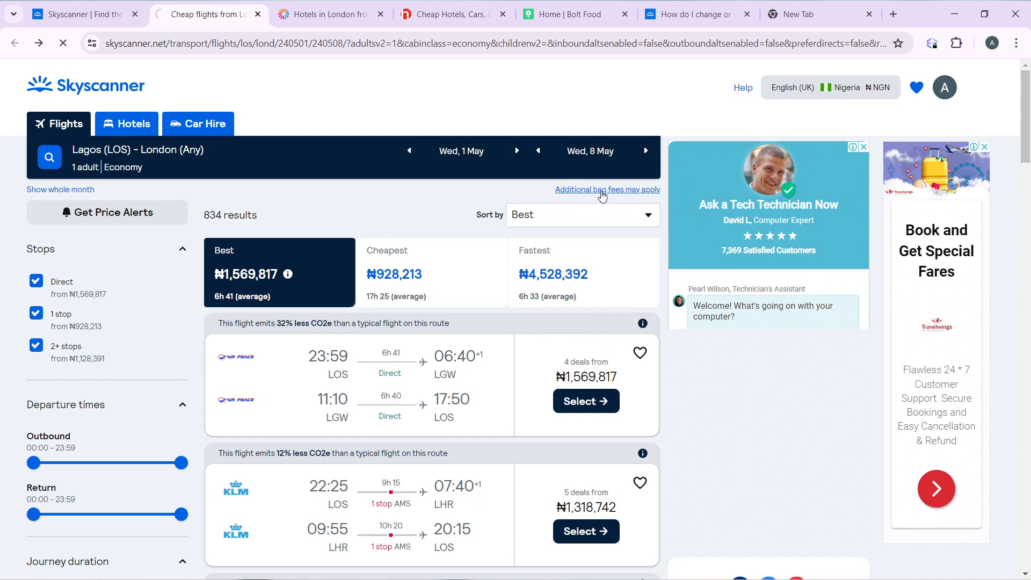
{"action": "left_click", "coordinate": [608, 189]}
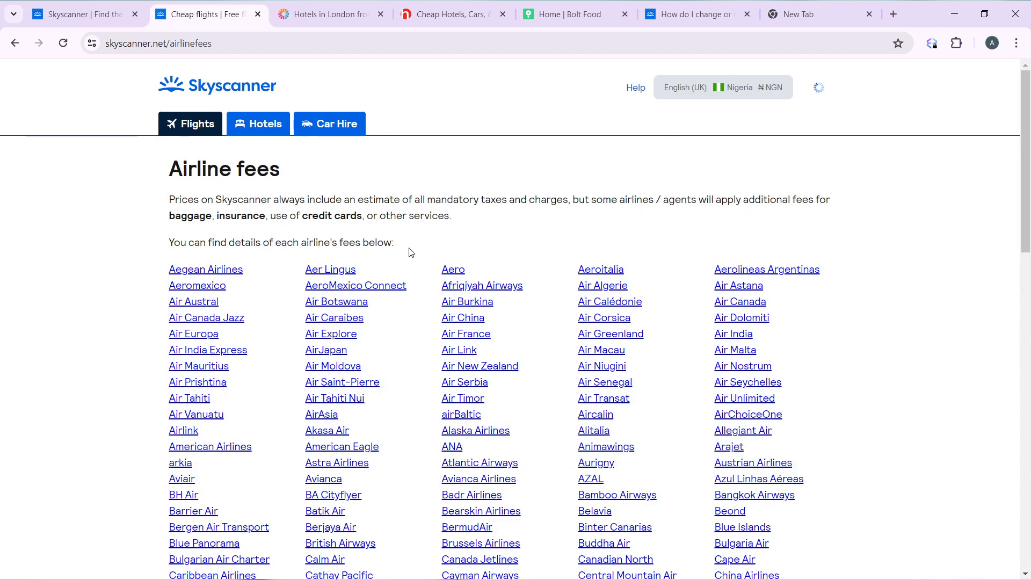
{"action": "mouse_move", "coordinate": [479, 197]}
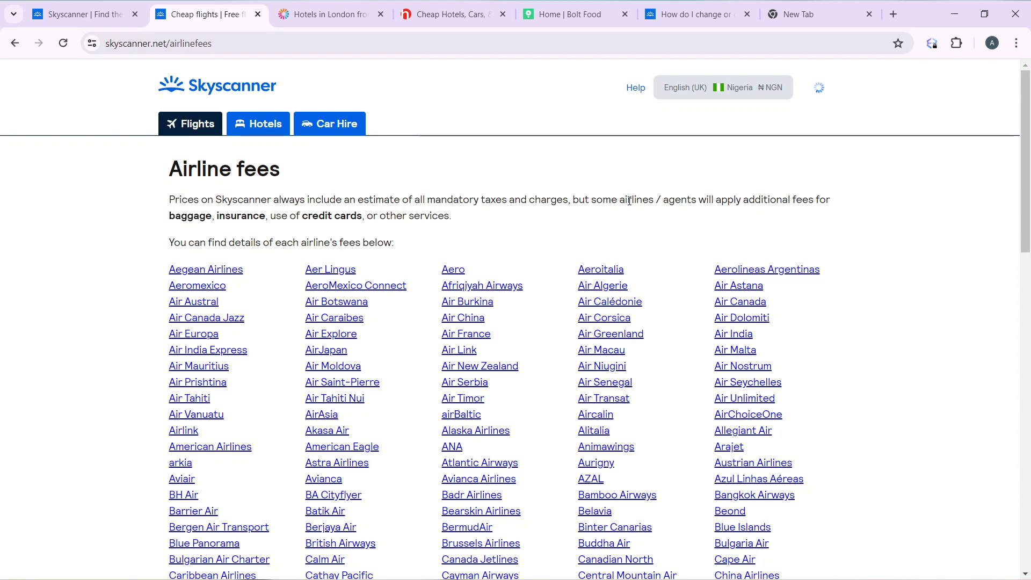
{"action": "mouse_move", "coordinate": [796, 199]}
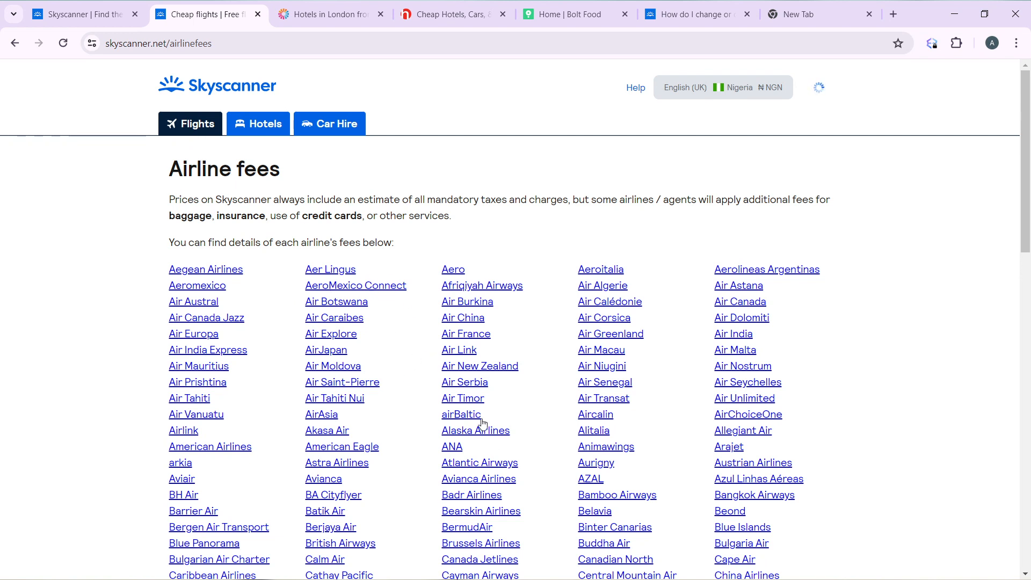
Scroll the Airline fees page while heading back to the Lagos–London results
{"action": "scroll", "scroll_direction": "down", "scroll_amount": 3}
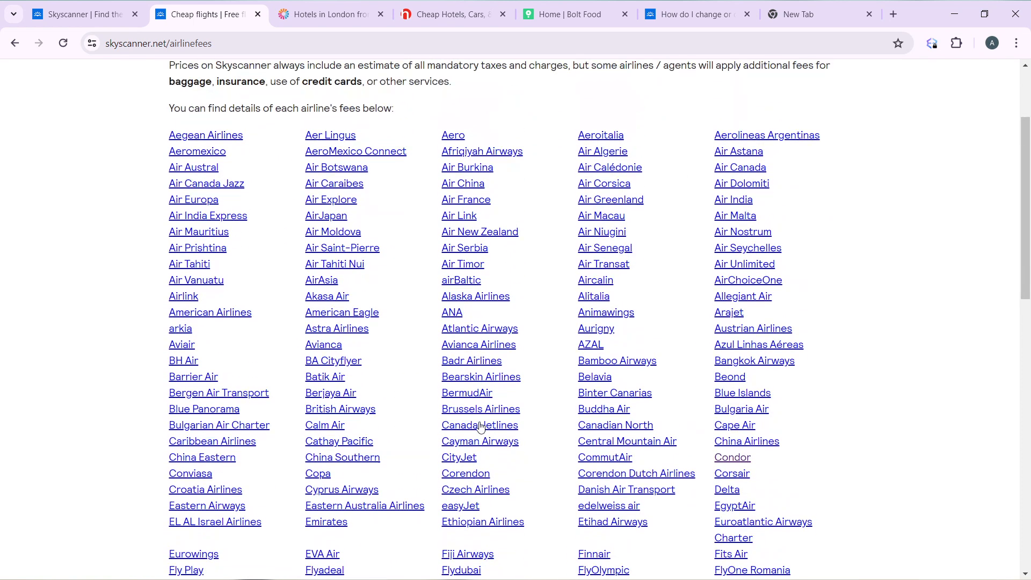
{"action": "scroll", "scroll_direction": "down", "scroll_amount": 3}
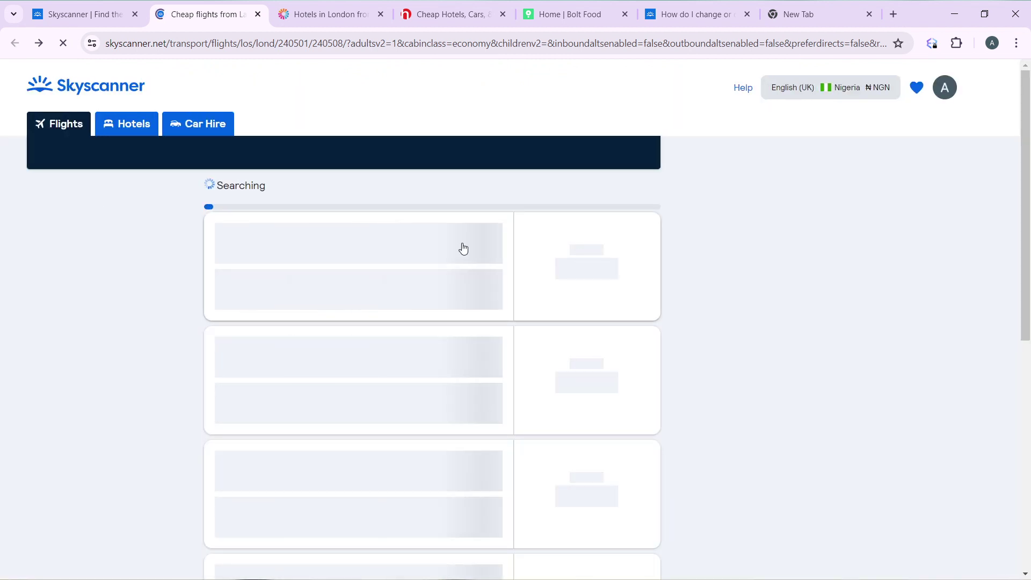
{"action": "mouse_move", "coordinate": [468, 284]}
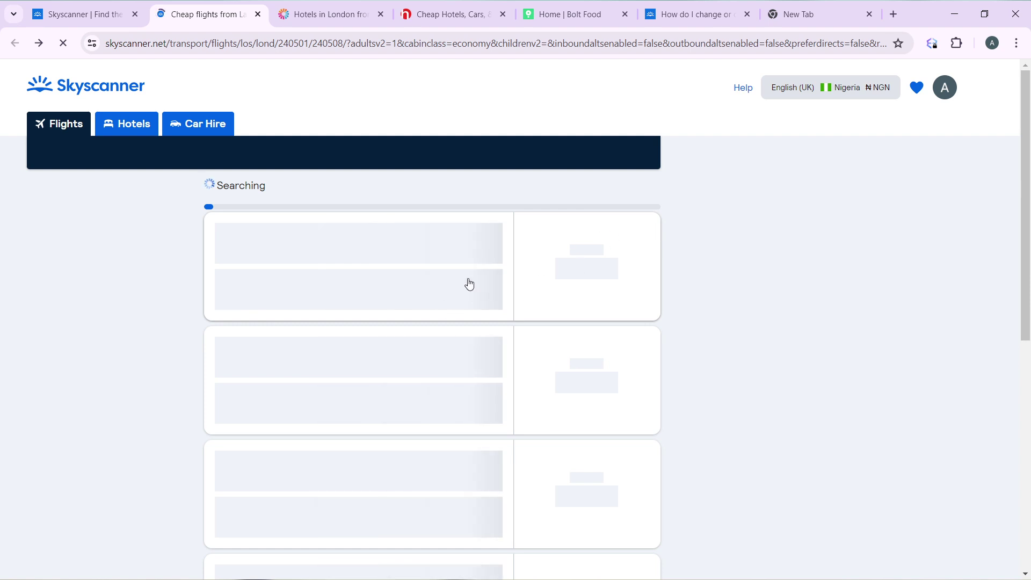
{"action": "mouse_move", "coordinate": [438, 250]}
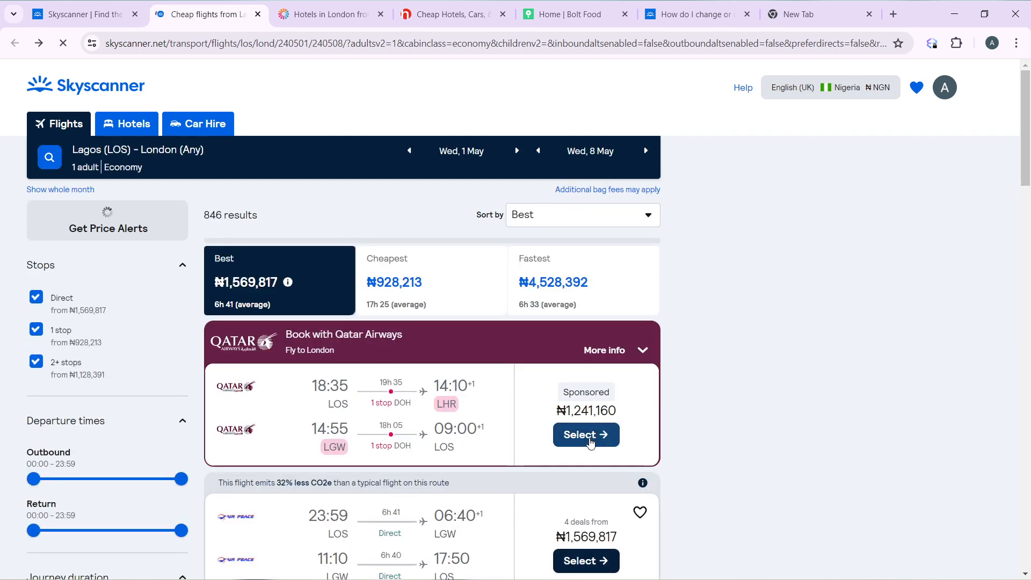
Select the sponsored Qatar Airways flight (18:35 LOS–LHR, 14:55 LGW–LOS)
{"action": "left_click", "coordinate": [586, 434]}
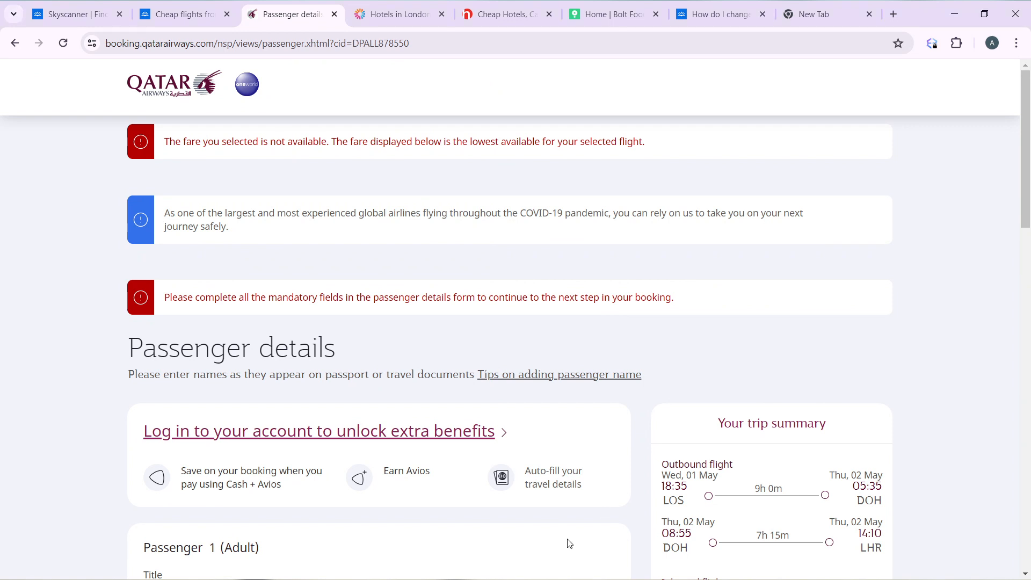
{"action": "scroll", "scroll_direction": "down", "scroll_amount": 3}
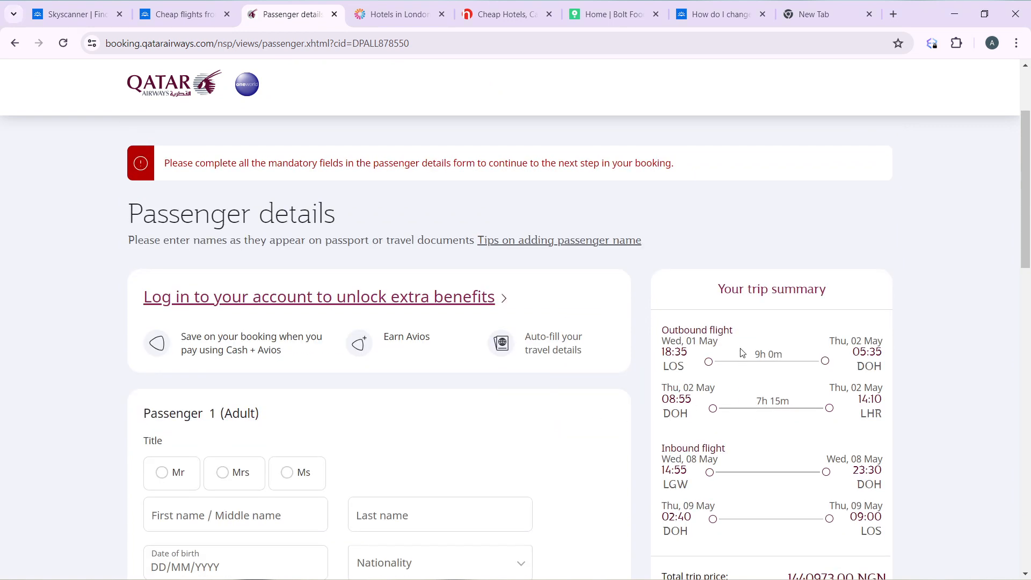
{"action": "scroll", "scroll_direction": "down", "scroll_amount": 3}
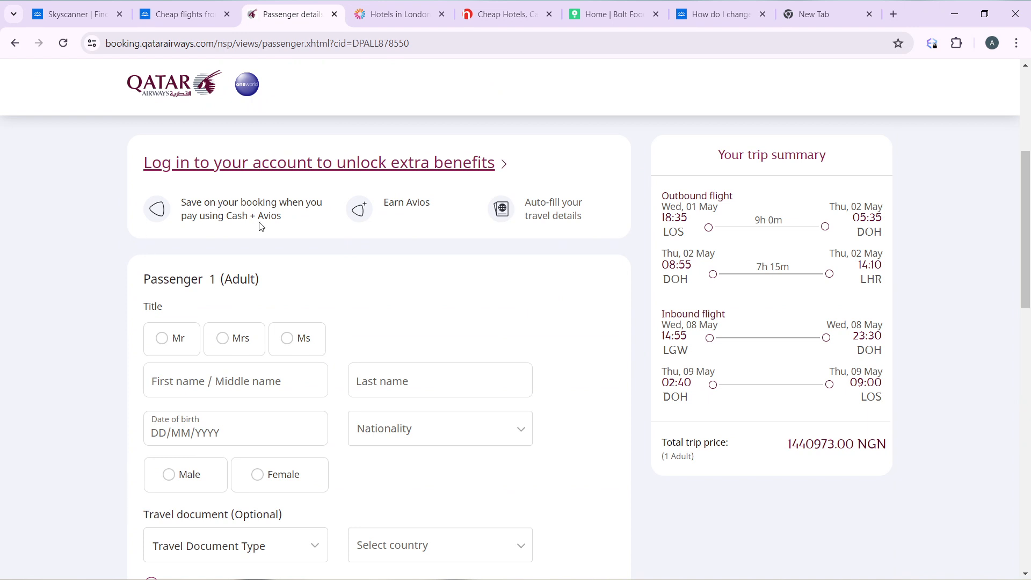
{"action": "mouse_move", "coordinate": [566, 310]}
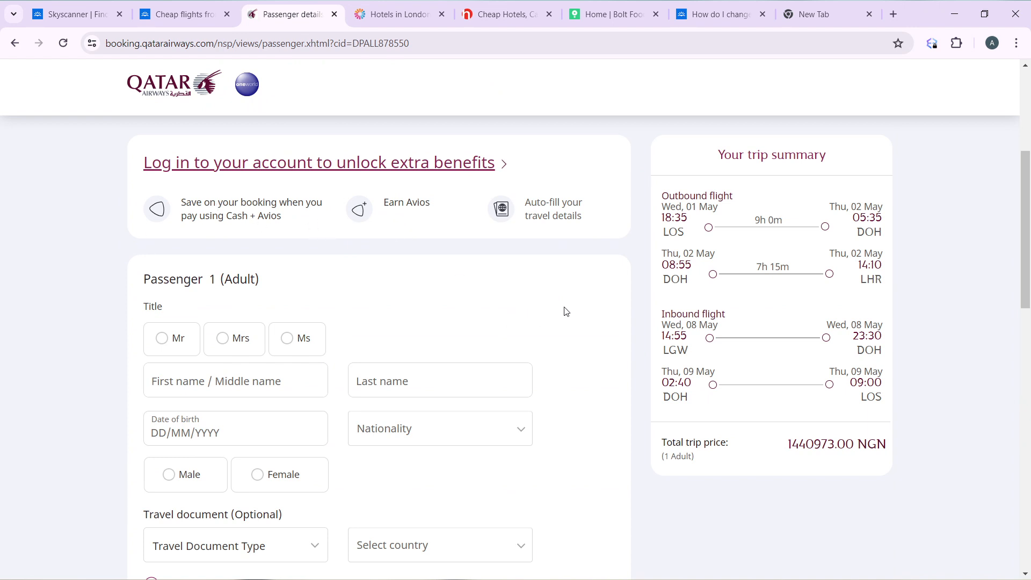
{"action": "scroll", "scroll_direction": "down", "scroll_amount": 3}
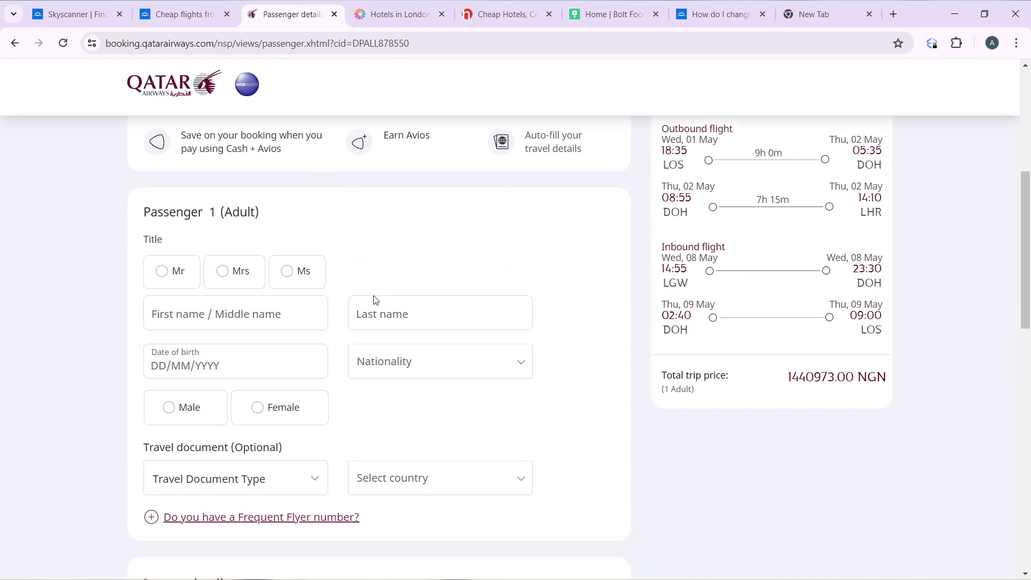
{"action": "scroll", "scroll_direction": "down", "scroll_amount": 3}
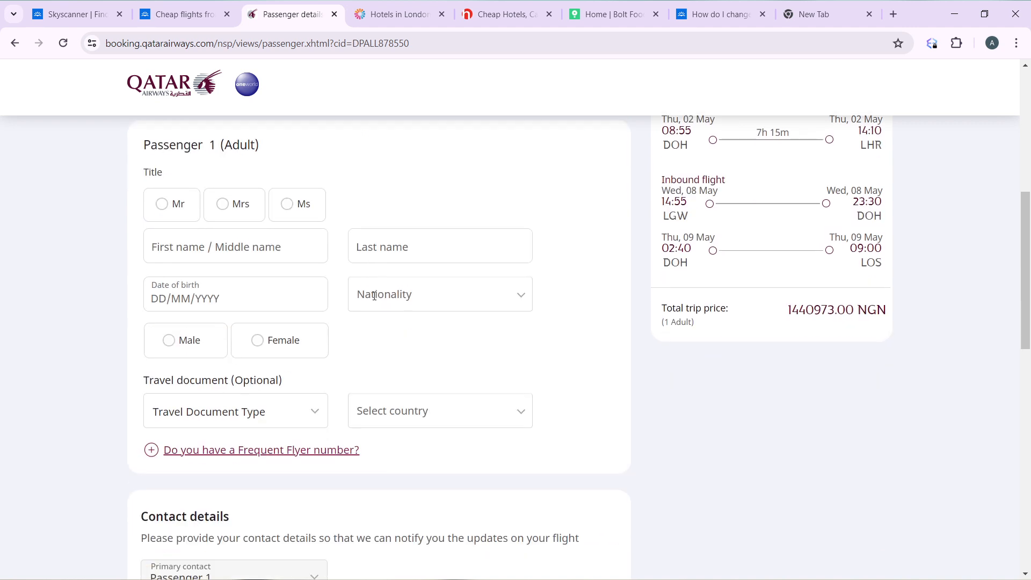
{"action": "scroll", "scroll_direction": "down", "scroll_amount": 3}
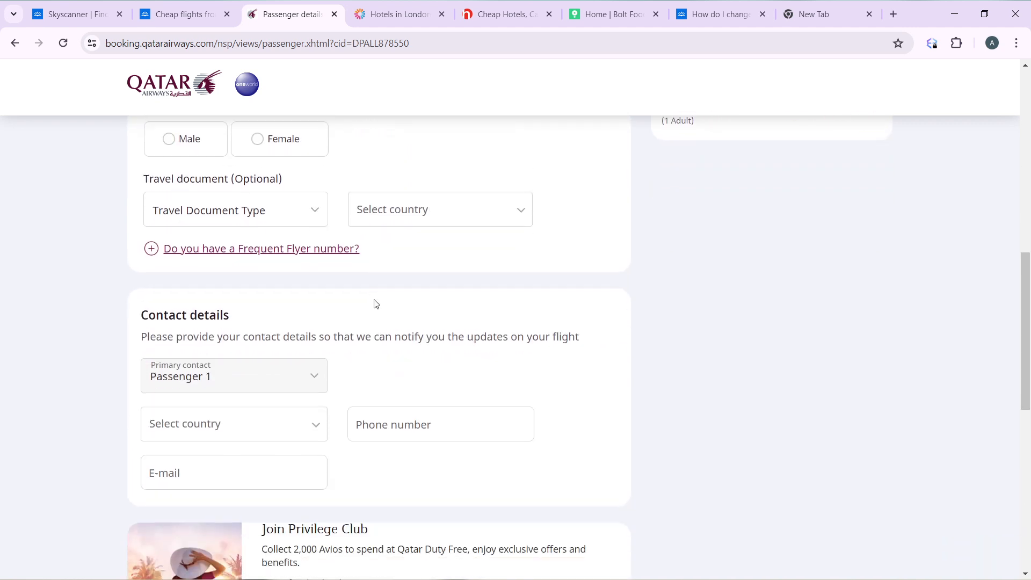
{"action": "scroll", "scroll_direction": "down", "scroll_amount": 3}
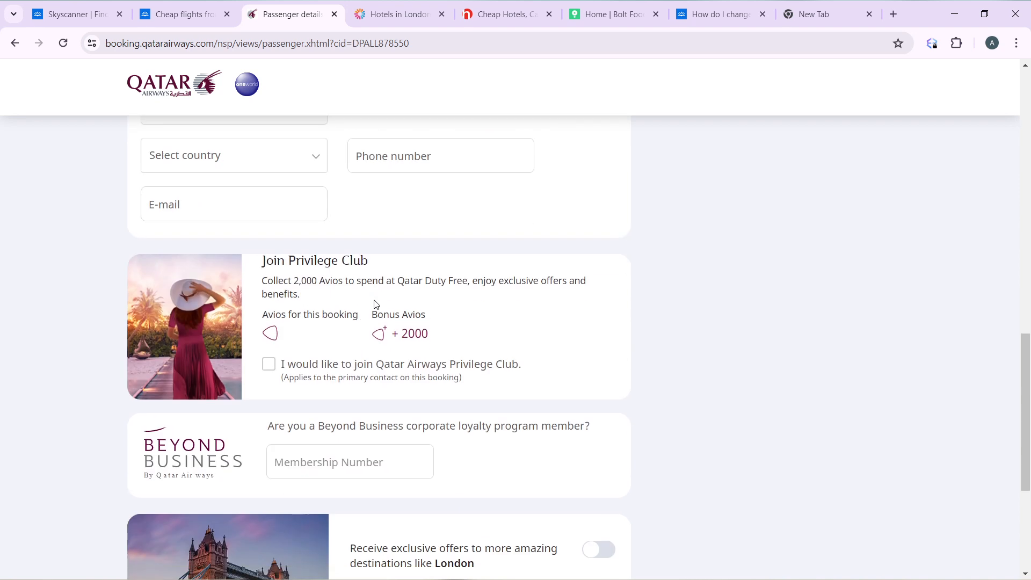
{"action": "scroll", "scroll_direction": "down", "scroll_amount": 3}
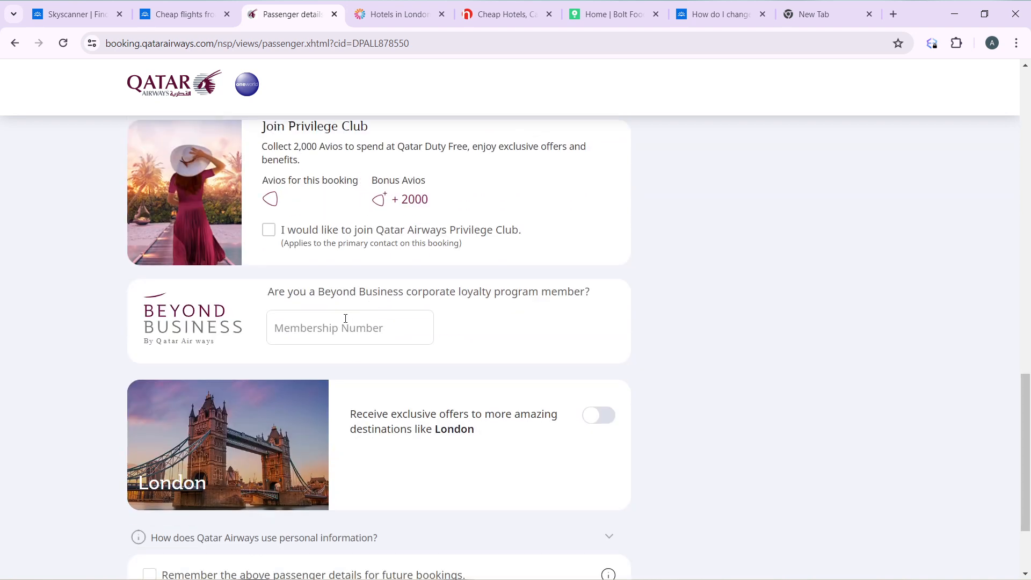
{"action": "scroll", "scroll_direction": "down", "scroll_amount": 3}
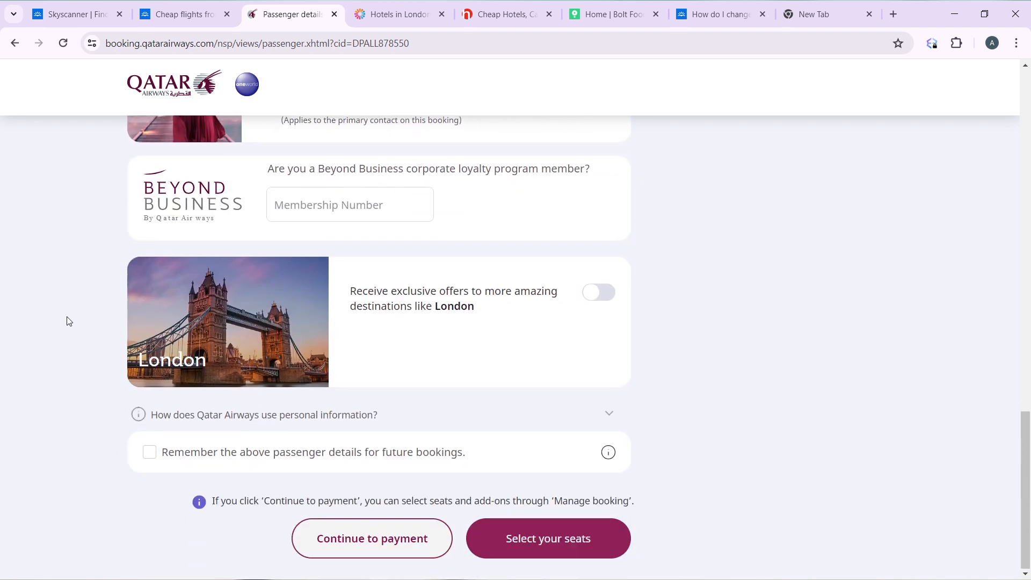
{"action": "mouse_move", "coordinate": [478, 365]}
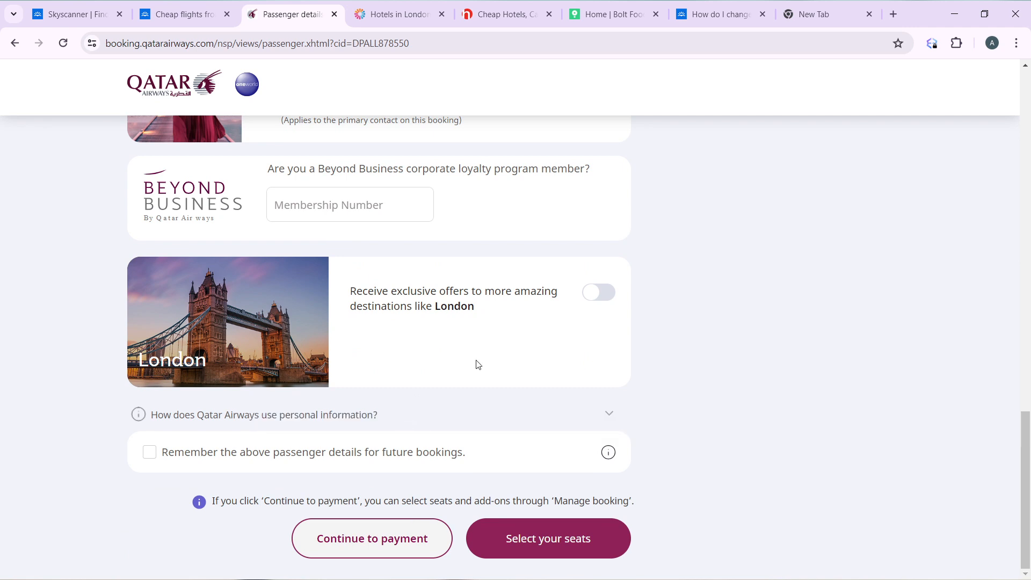
{"action": "mouse_move", "coordinate": [492, 379]}
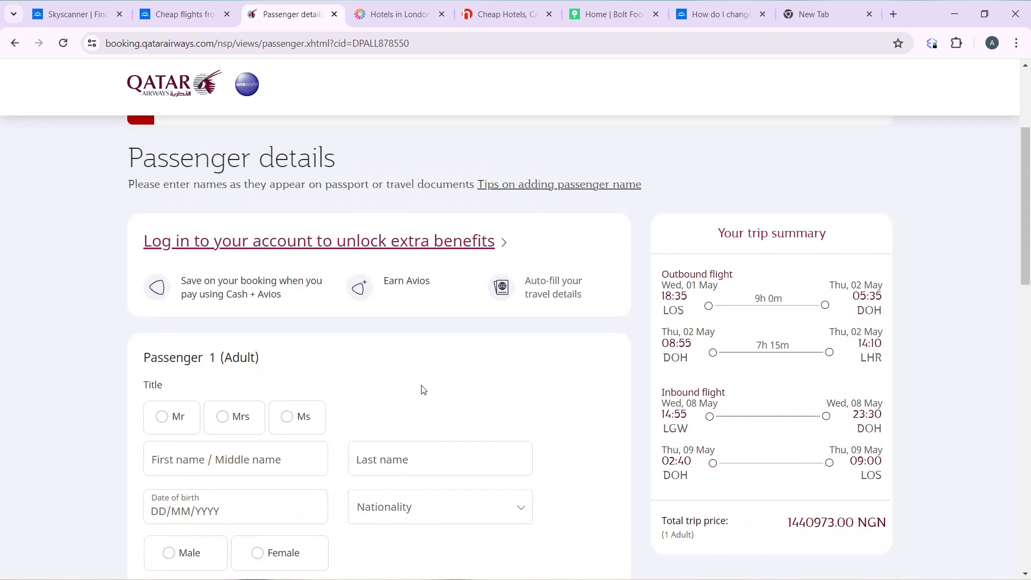
{"action": "scroll", "scroll_direction": "down", "scroll_amount": 3}
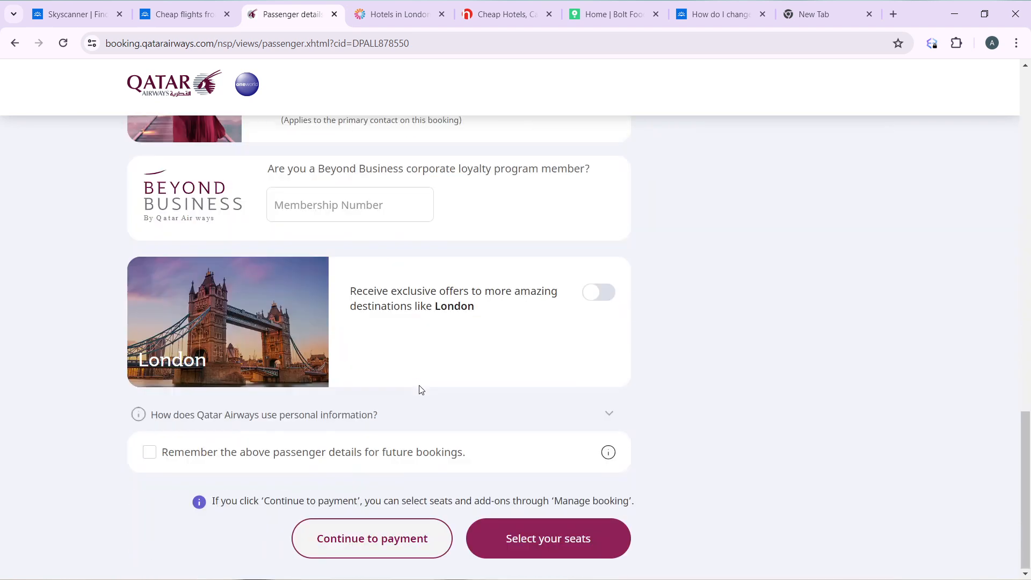
{"action": "mouse_move", "coordinate": [362, 521]}
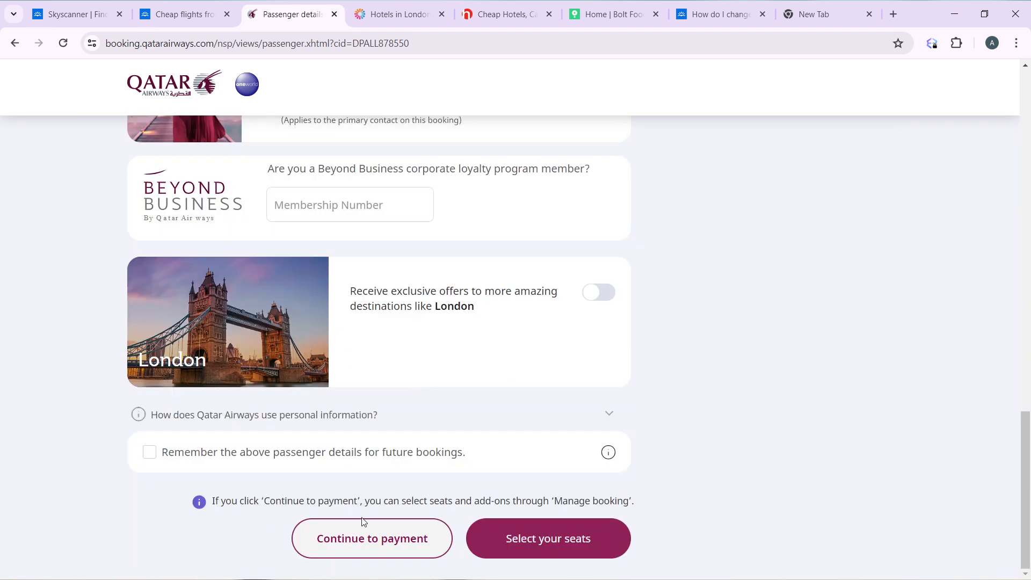
{"action": "mouse_move", "coordinate": [608, 452]}
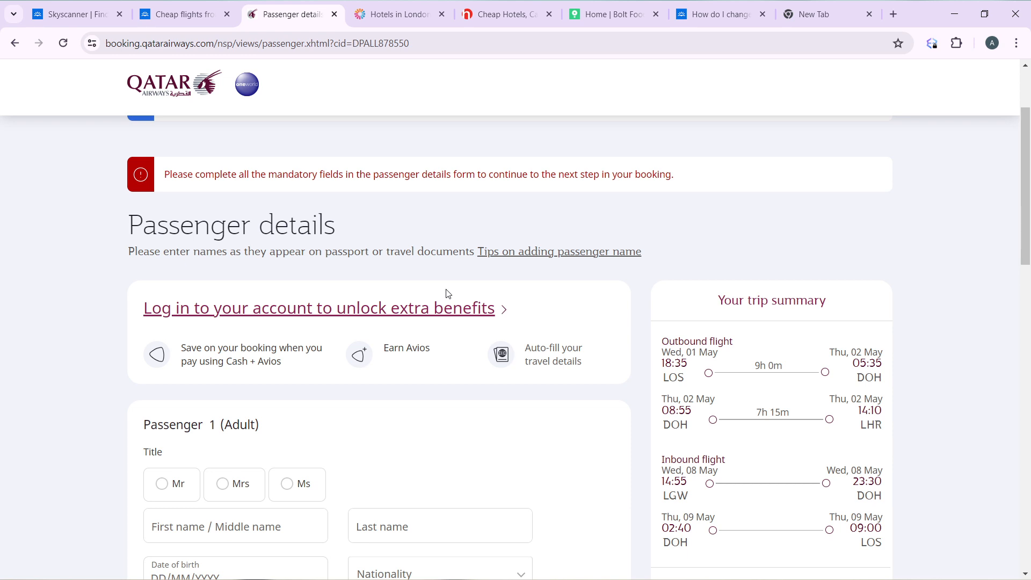
{"action": "scroll", "scroll_direction": "down", "scroll_amount": 3}
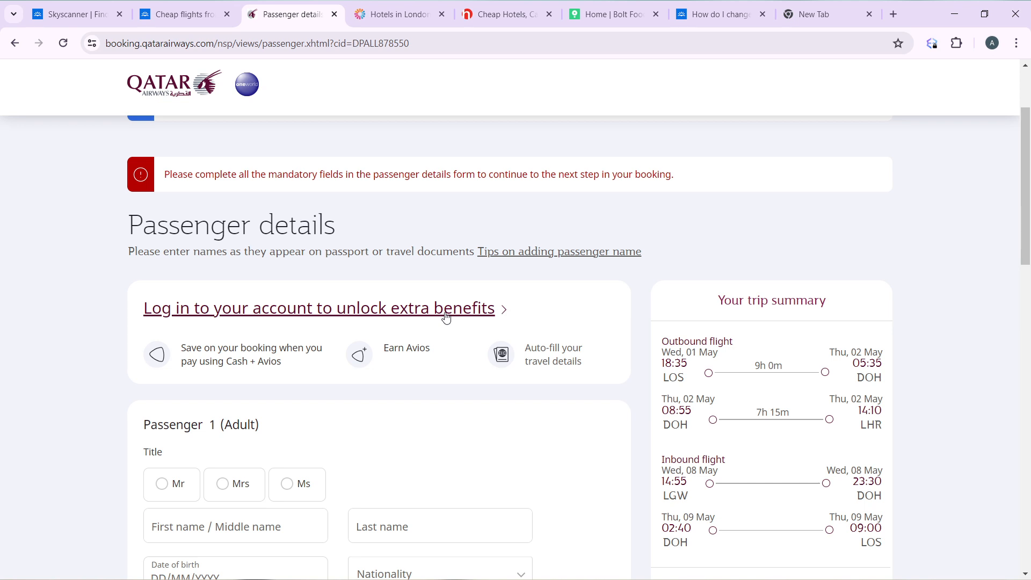
{"action": "mouse_move", "coordinate": [543, 578]}
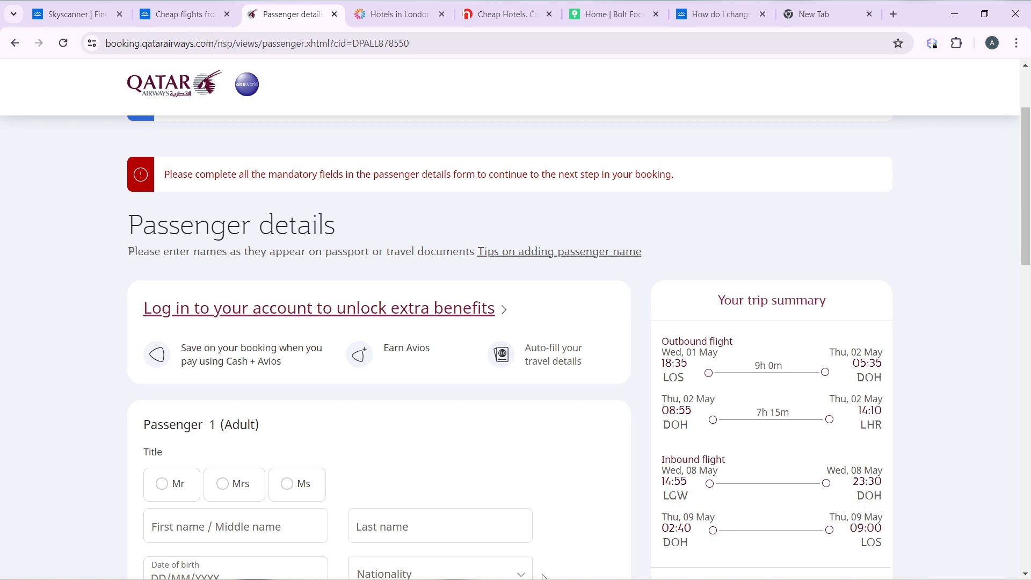